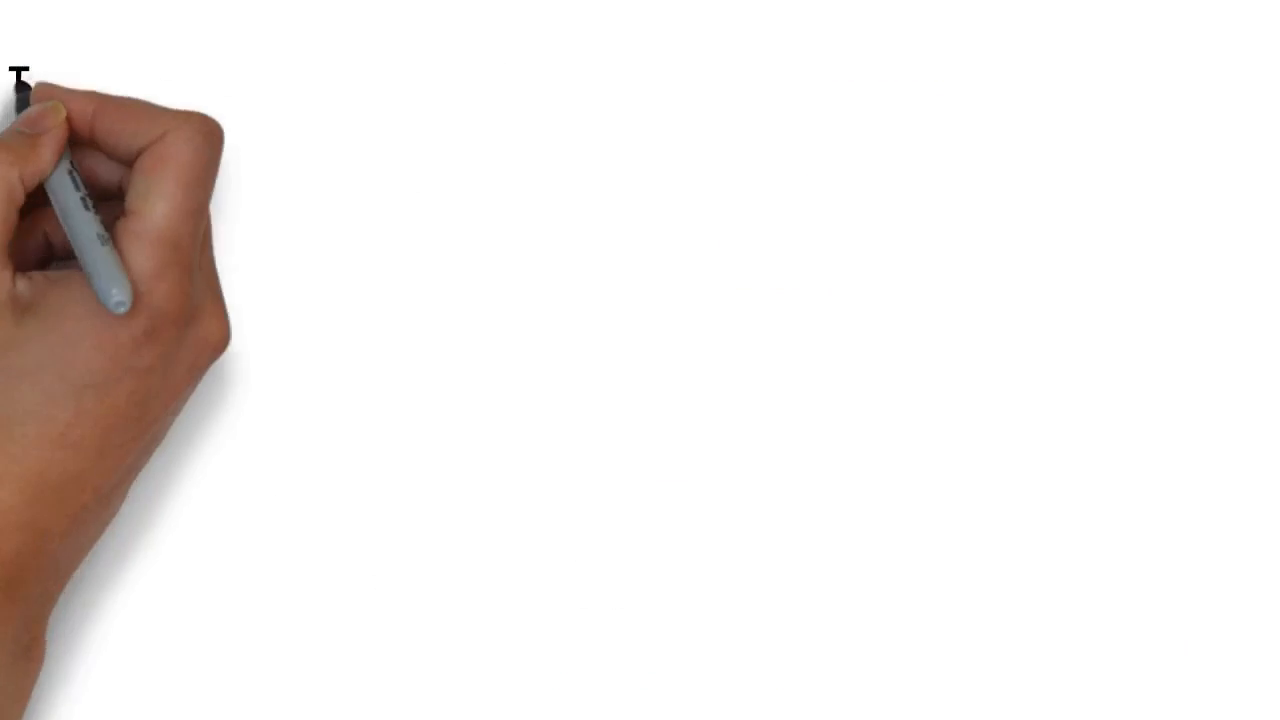
pyautogui.write('There are three main types of fibre b')
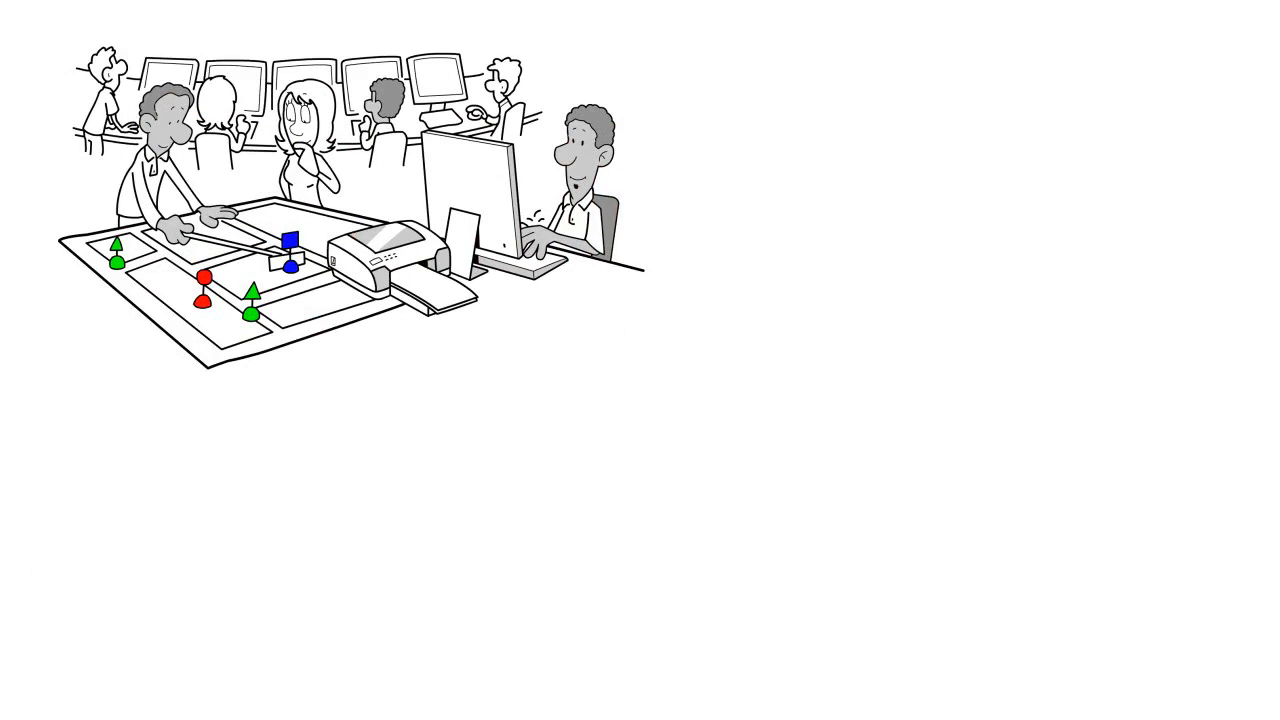
pyautogui.write('FTTP is the future of br')
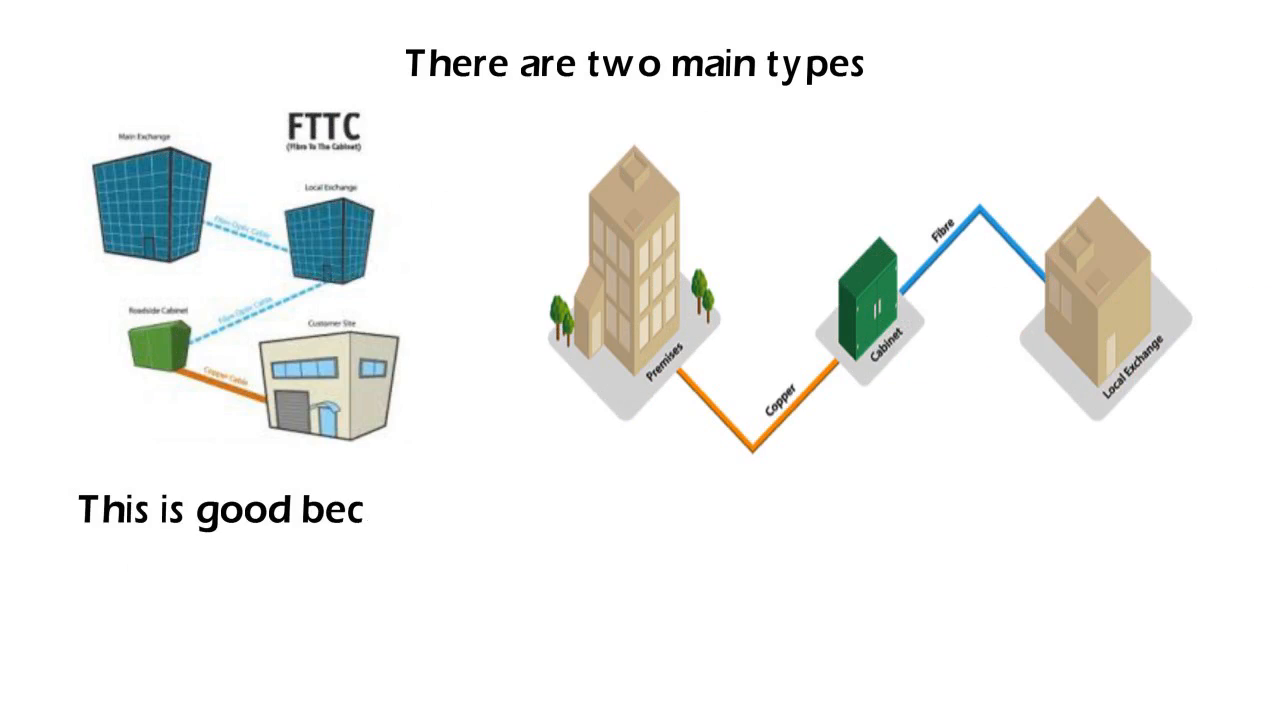
pyautogui.write('ause no new cables are needed b')
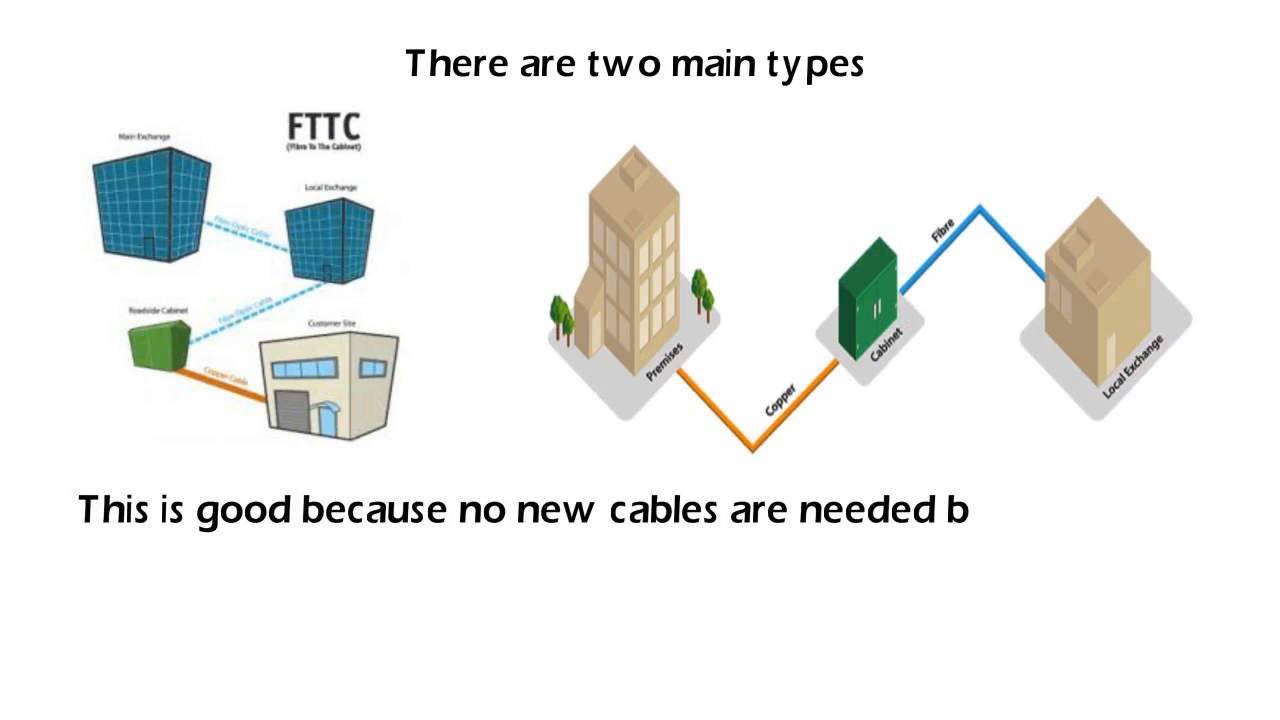